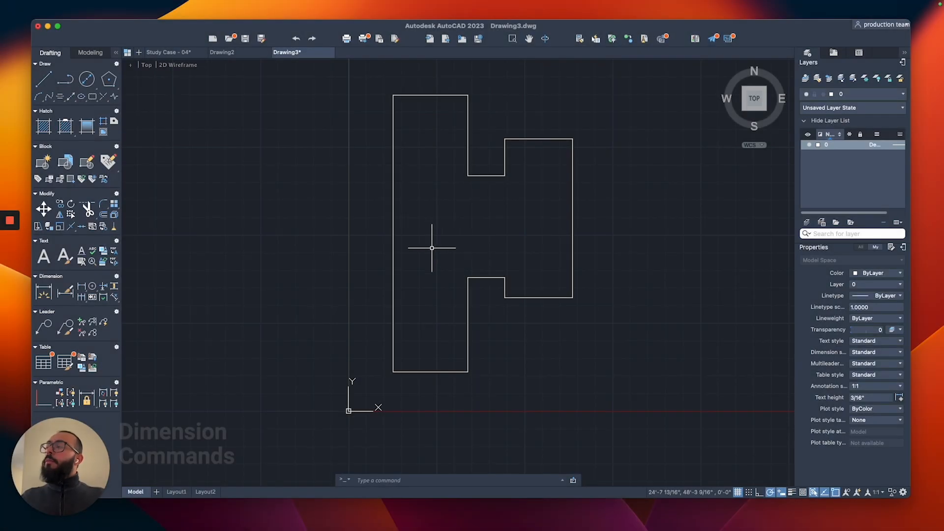
pyautogui.moveTo(43, 293)
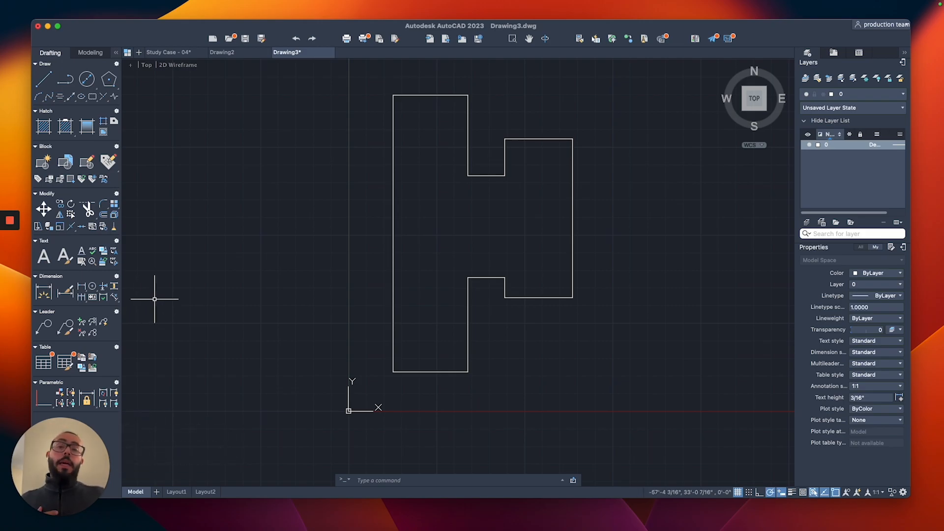
pyautogui.moveTo(80, 288)
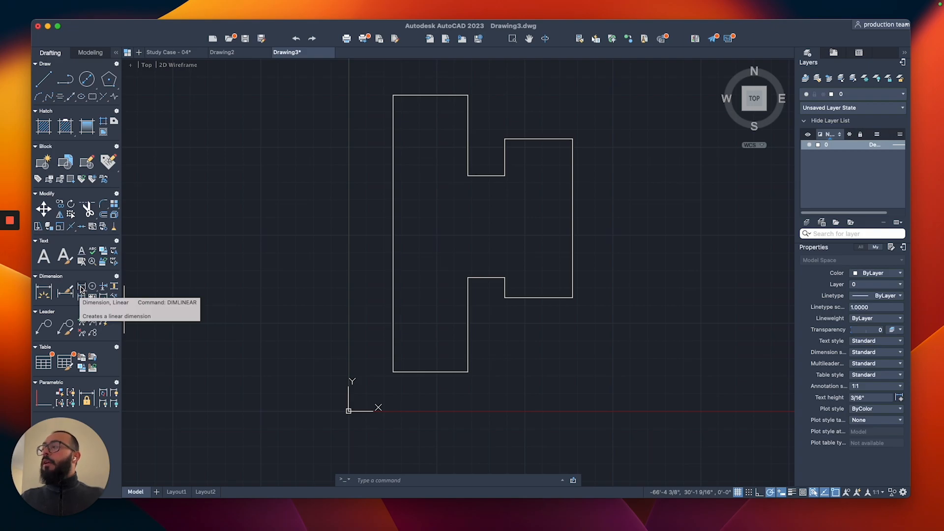
# Start a linear dimension and pick the bottom corner as its first measuring point.
pyautogui.click(80, 287)
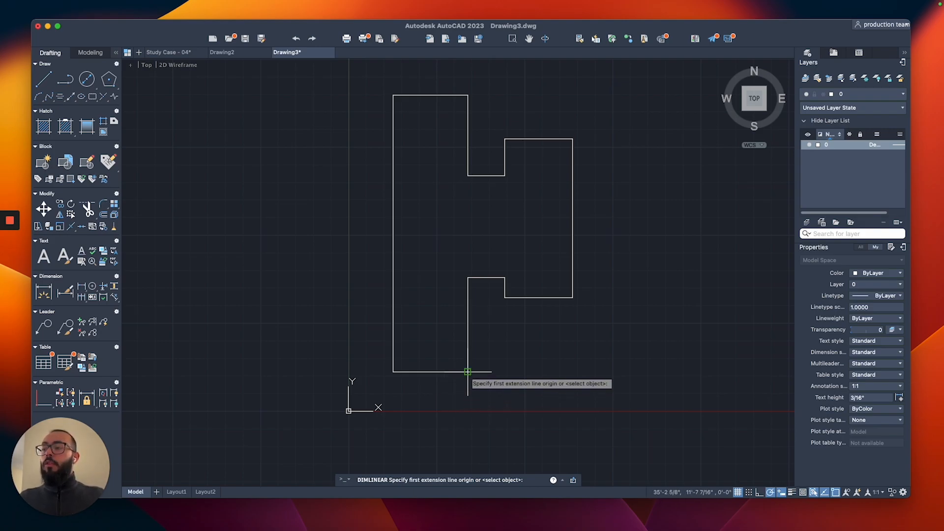
pyautogui.click(469, 372)
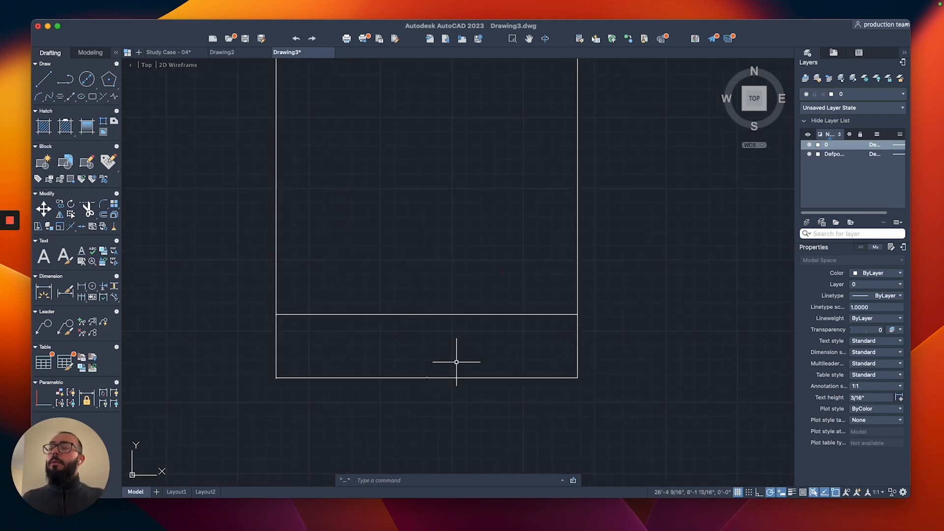
pyautogui.moveTo(437, 363)
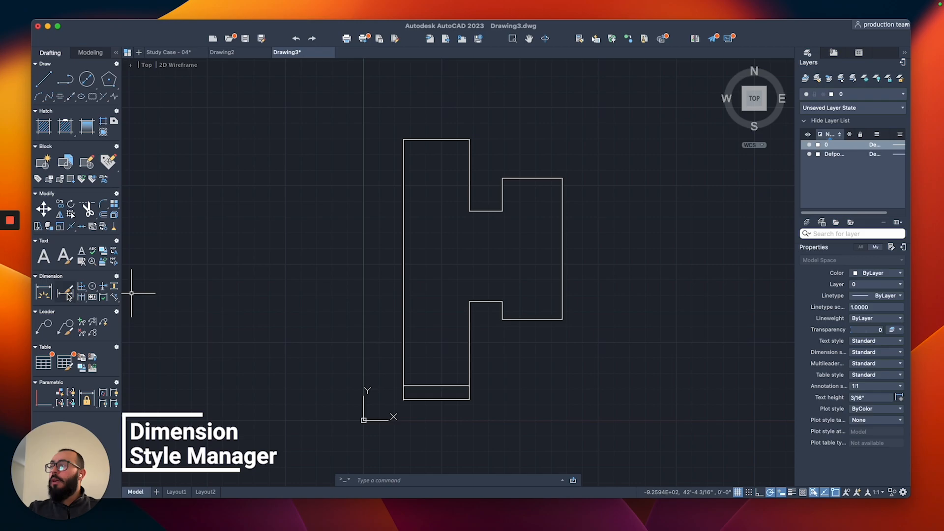
# Bring up the Dimension Style Manager and show the actions menu for the Standard style.
pyautogui.click(68, 296)
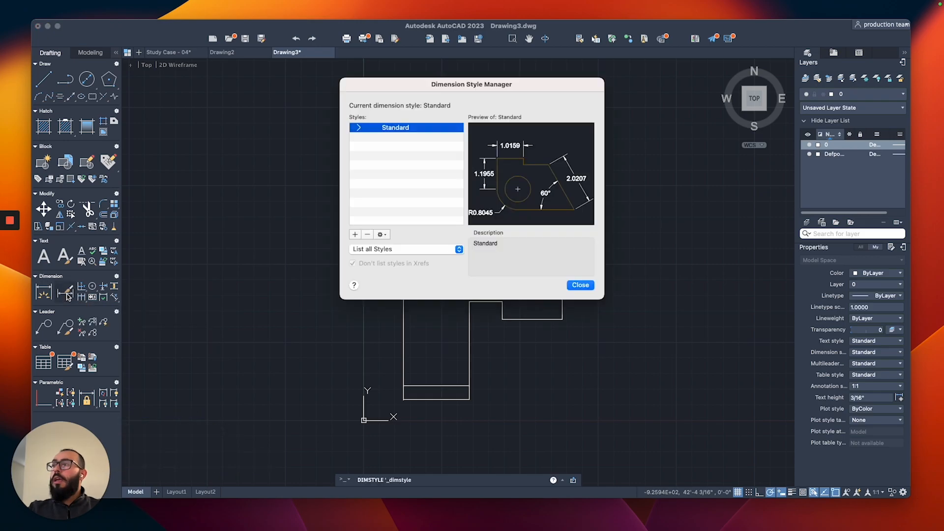
pyautogui.moveTo(471, 84); pyautogui.dragTo(488, 114)
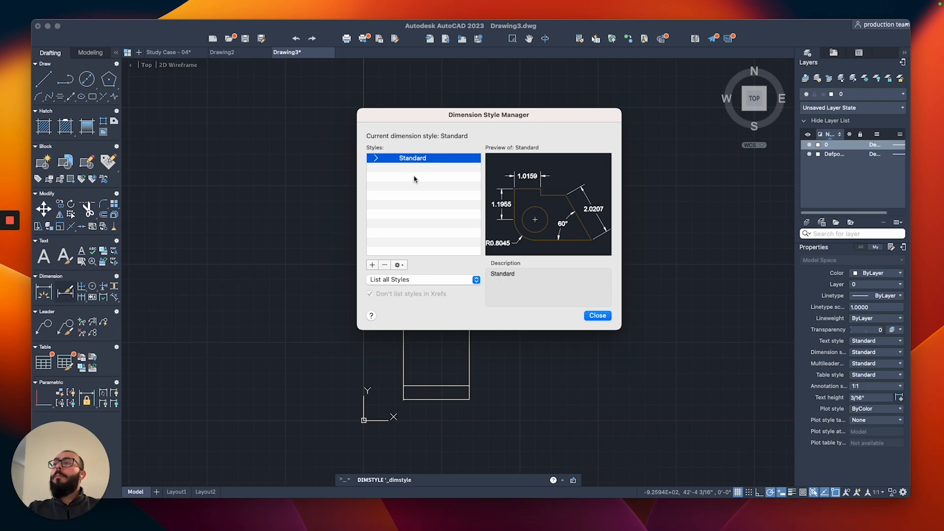
pyautogui.moveTo(415, 173)
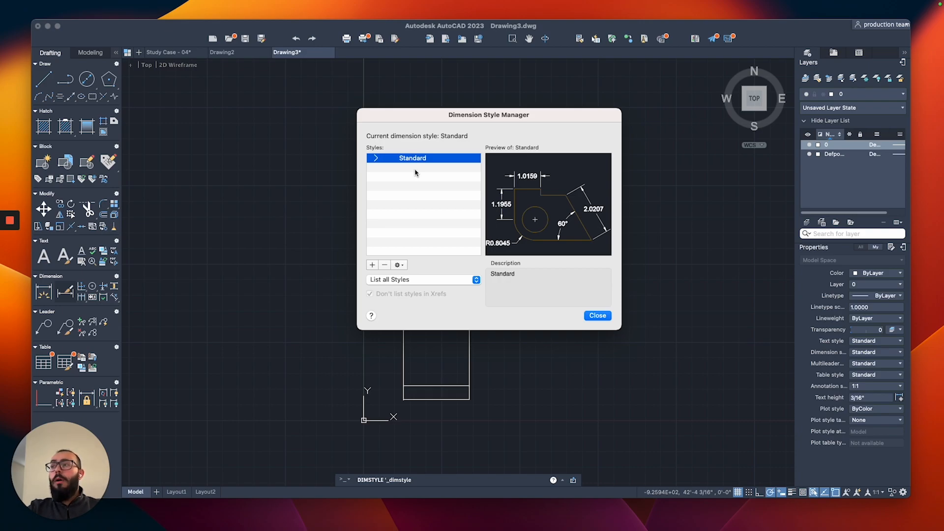
pyautogui.moveTo(414, 173)
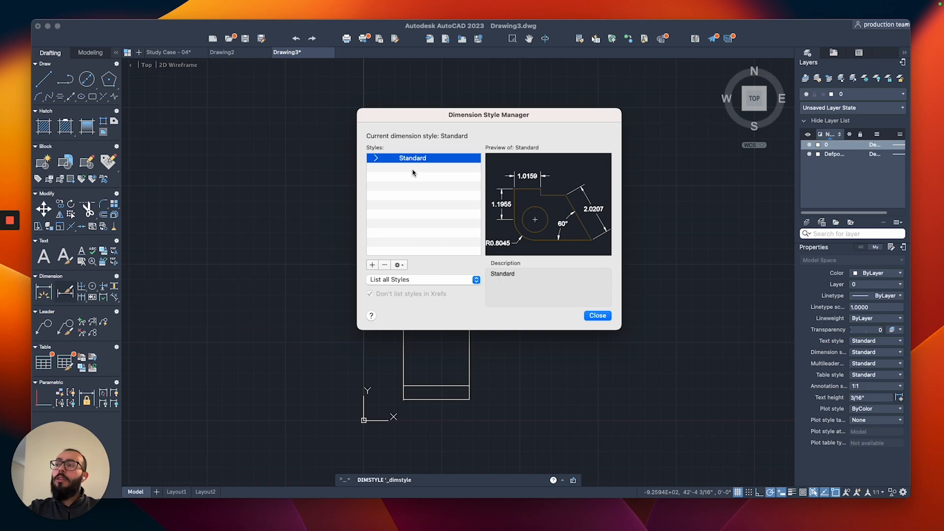
pyautogui.moveTo(403, 268)
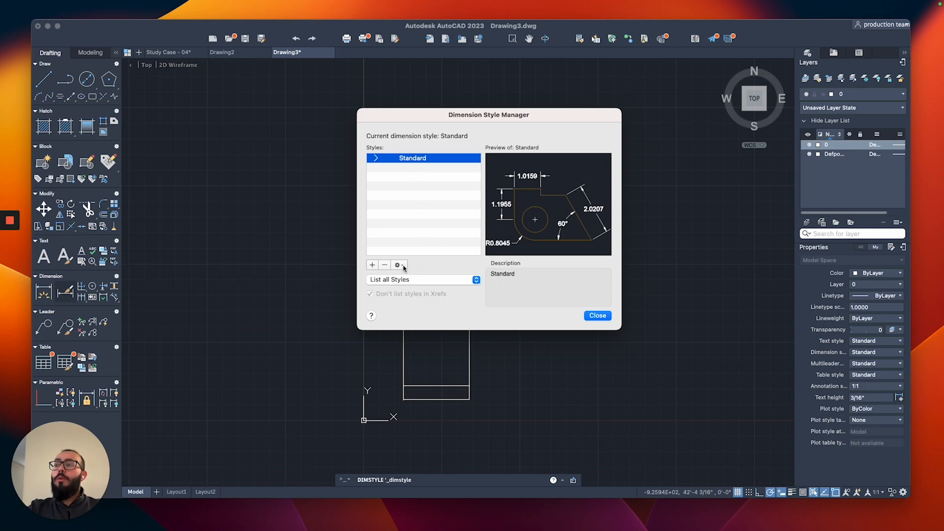
pyautogui.click(396, 265)
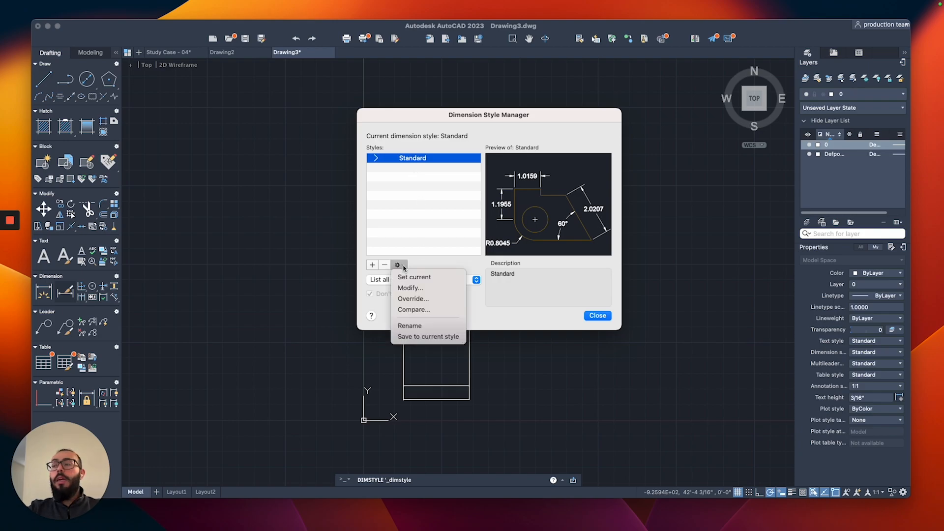
pyautogui.moveTo(410, 288)
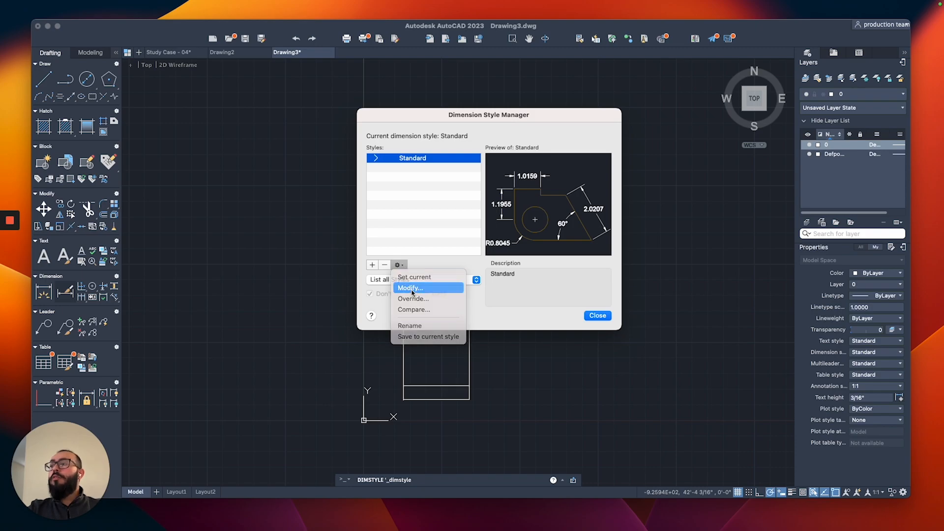
# Modify Standard's primary units to Architectural format with 1/16" precision.
pyautogui.click(411, 288)
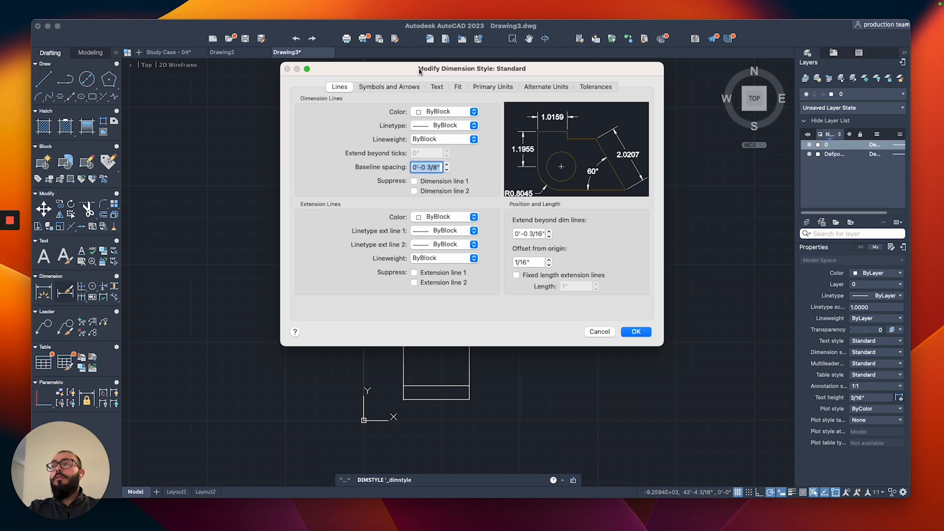
pyautogui.moveTo(430, 78)
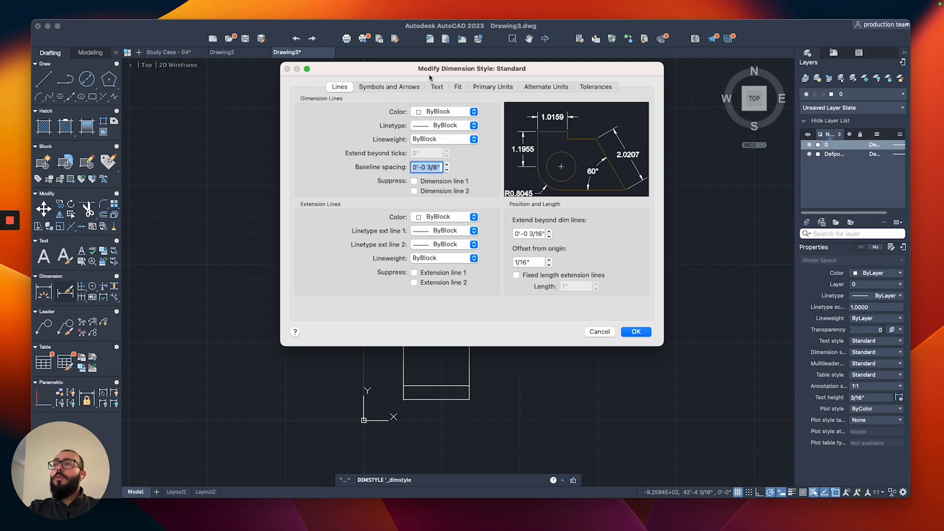
pyautogui.moveTo(496, 91)
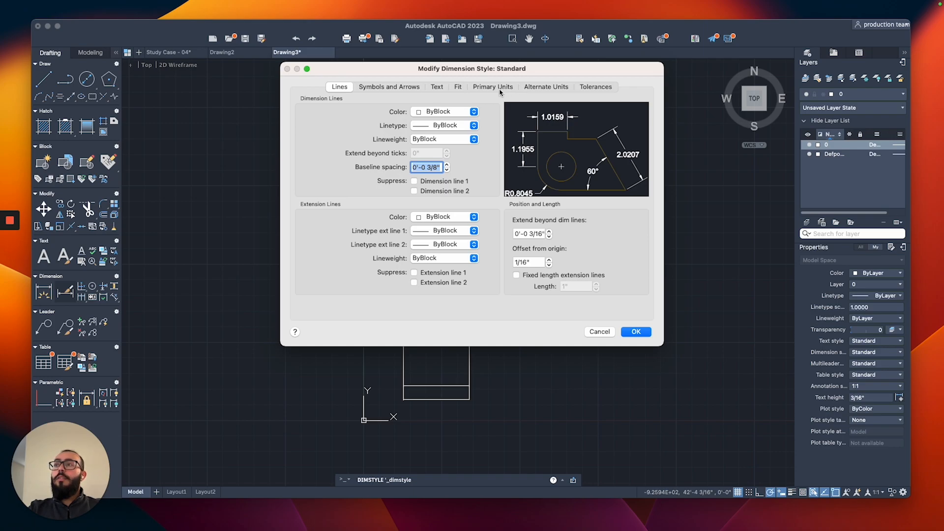
pyautogui.click(492, 87)
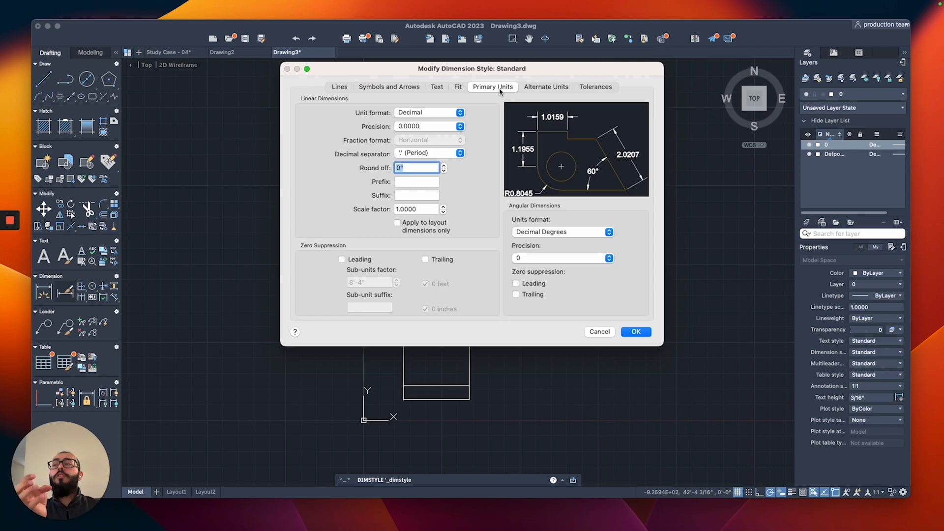
pyautogui.click(429, 112)
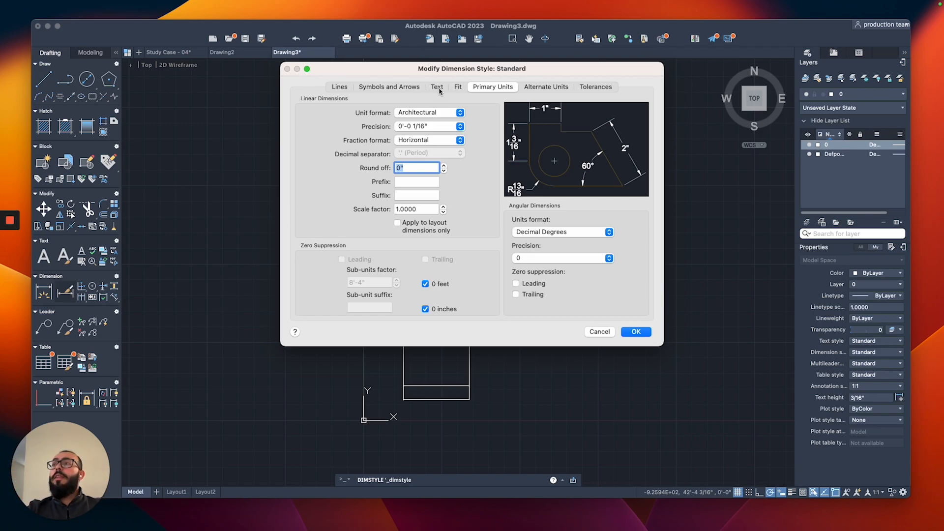
pyautogui.click(436, 87)
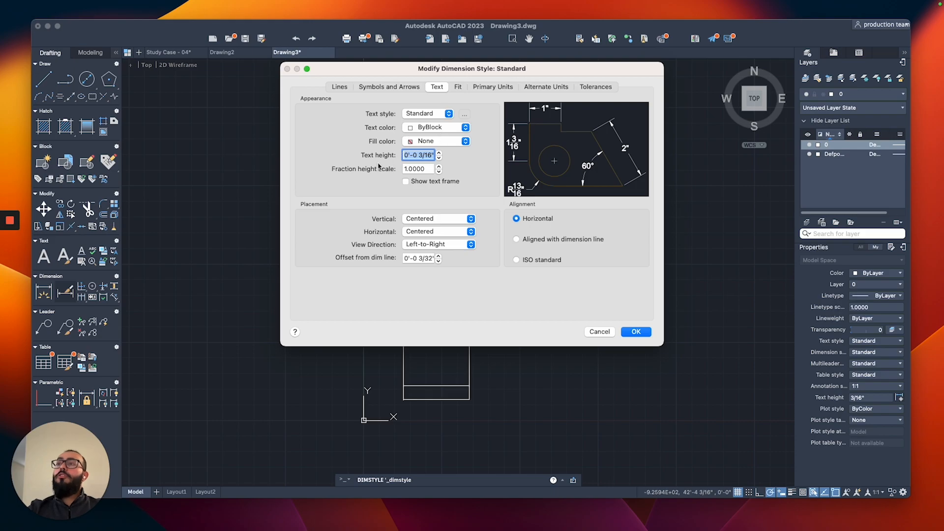
# Set the Standard style's text height to 4.
pyautogui.write('4"')
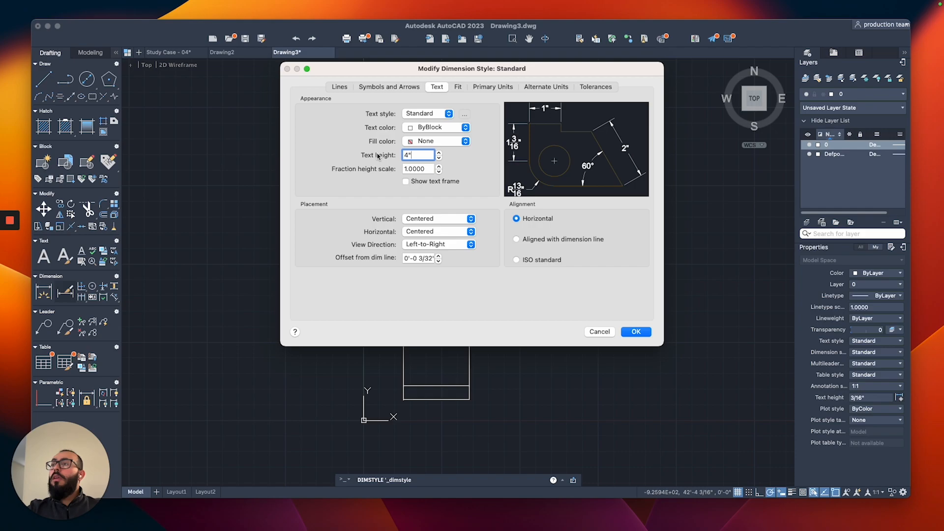
pyautogui.moveTo(402, 90)
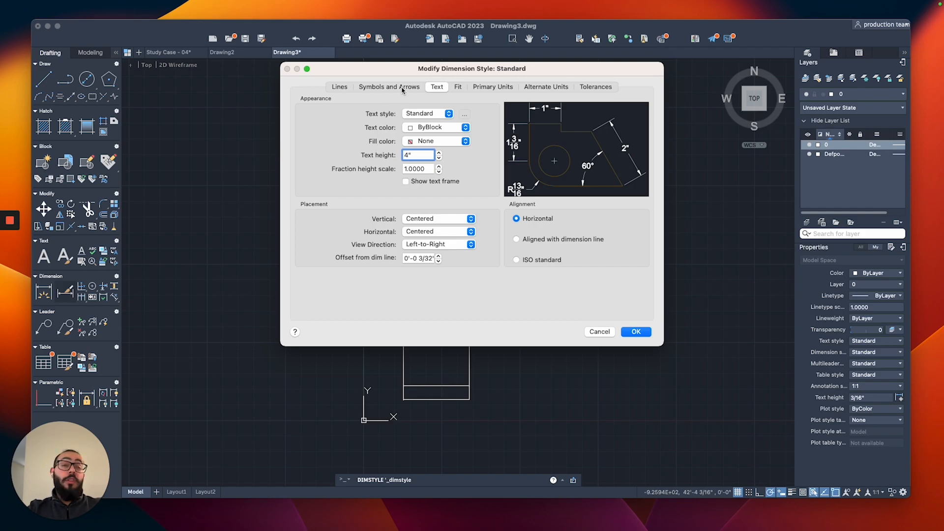
pyautogui.click(389, 87)
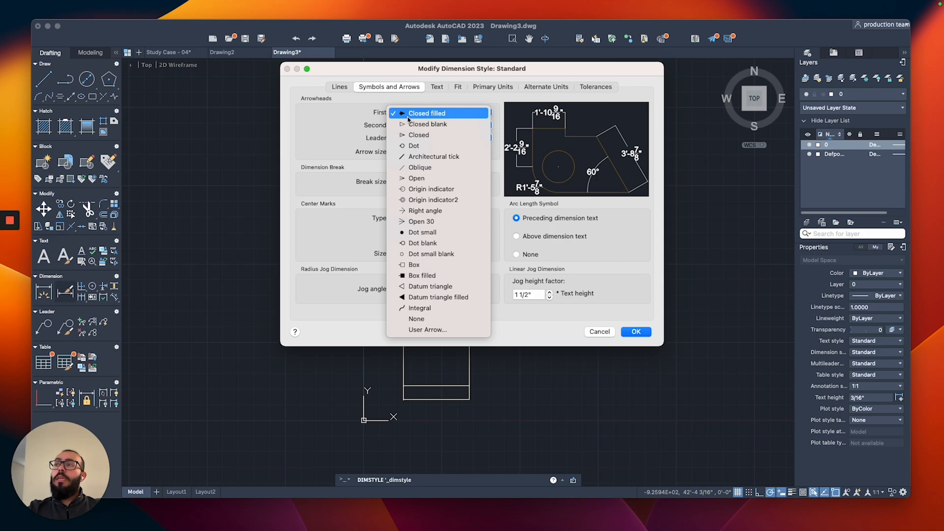
pyautogui.moveTo(404, 119)
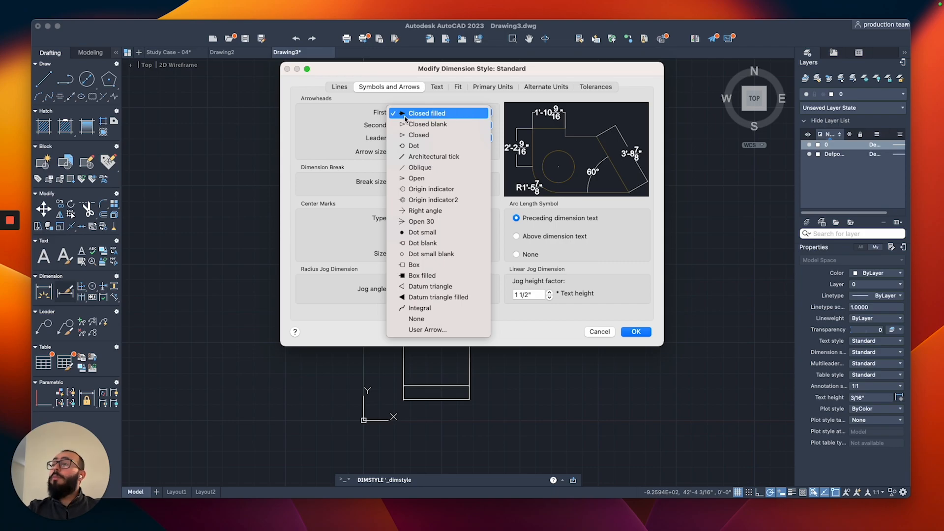
pyautogui.moveTo(433, 156)
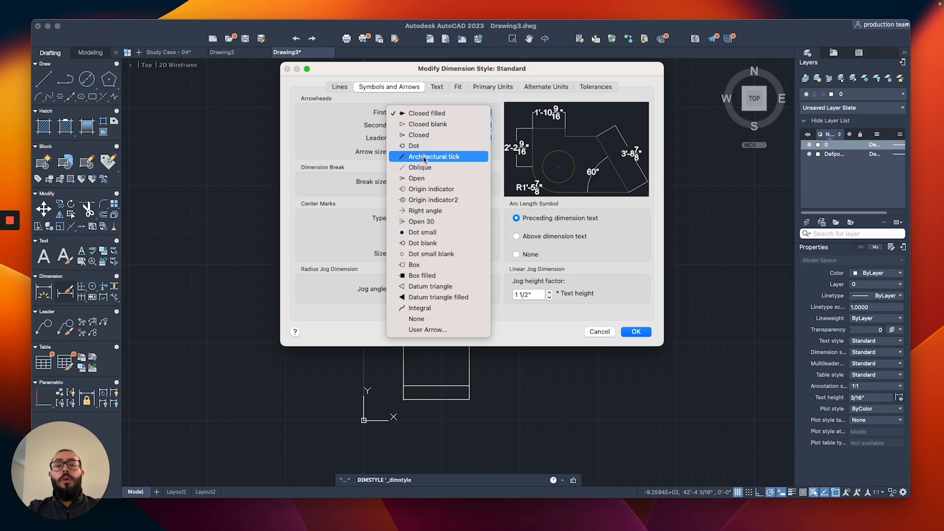
# Make both arrowheads architectural ticks with arrow size 4.
pyautogui.click(434, 156)
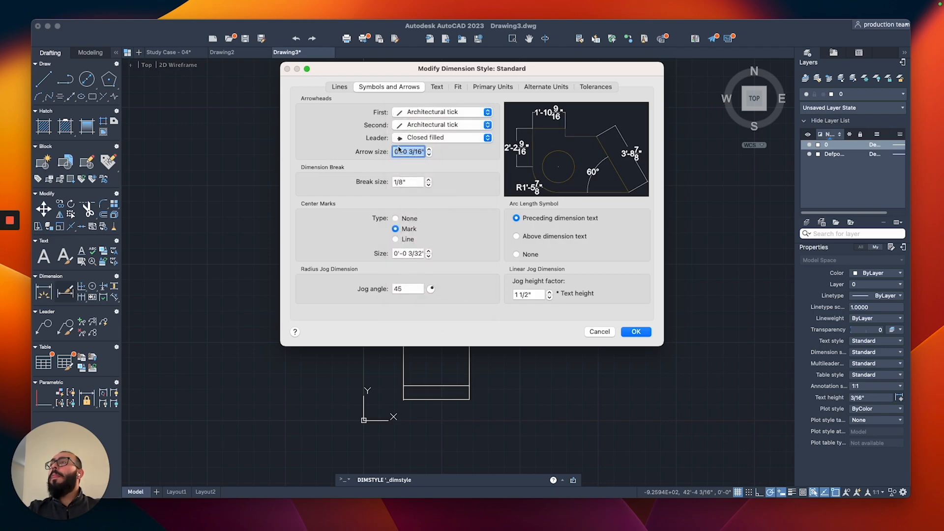
pyautogui.write('4')
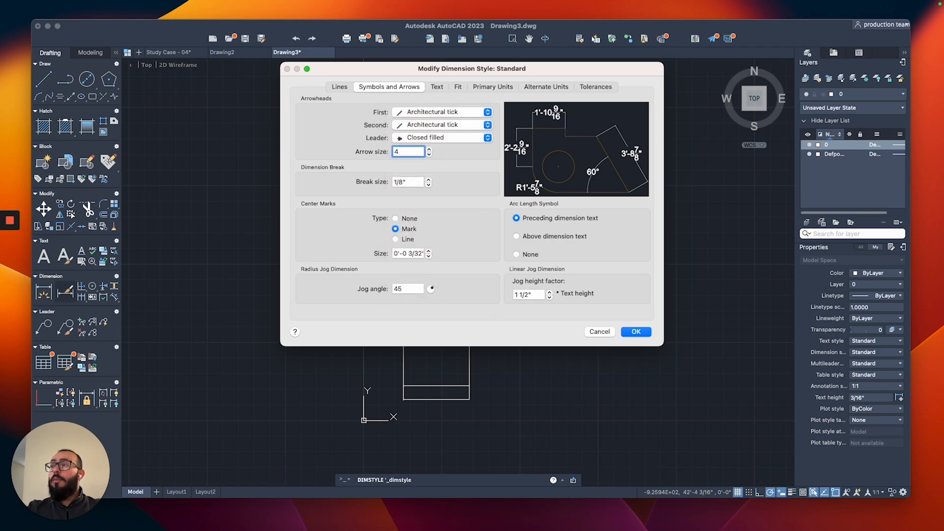
pyautogui.click(408, 151)
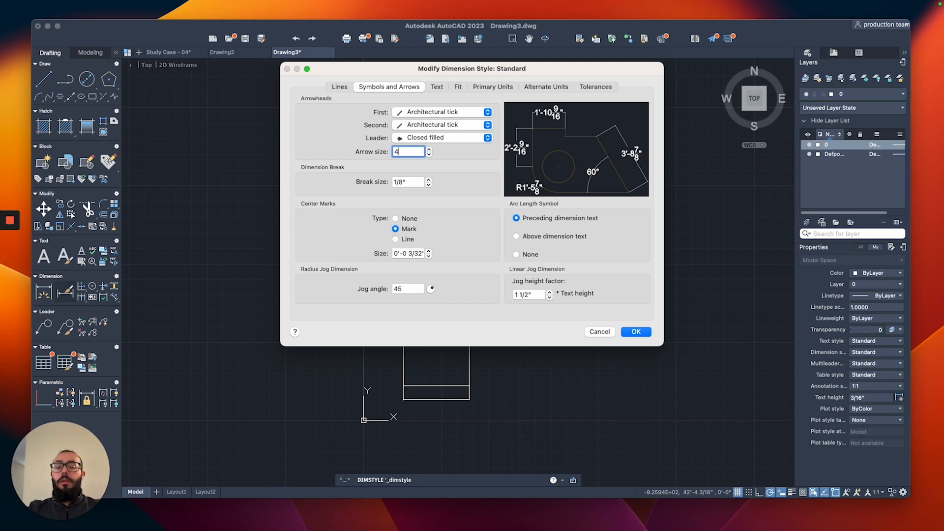
pyautogui.click(339, 87)
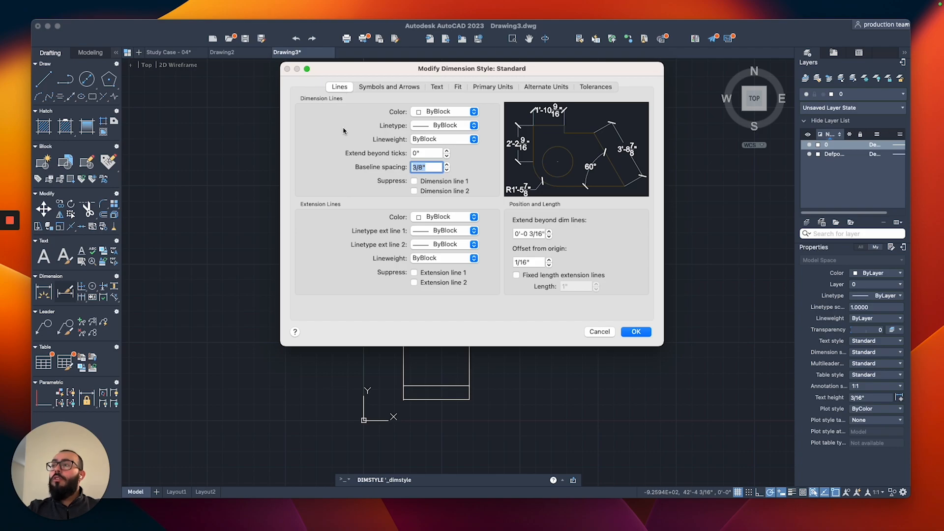
# Set extension line extend and offset from origin to 4", review the other settings, and save Standard.
pyautogui.click(529, 234)
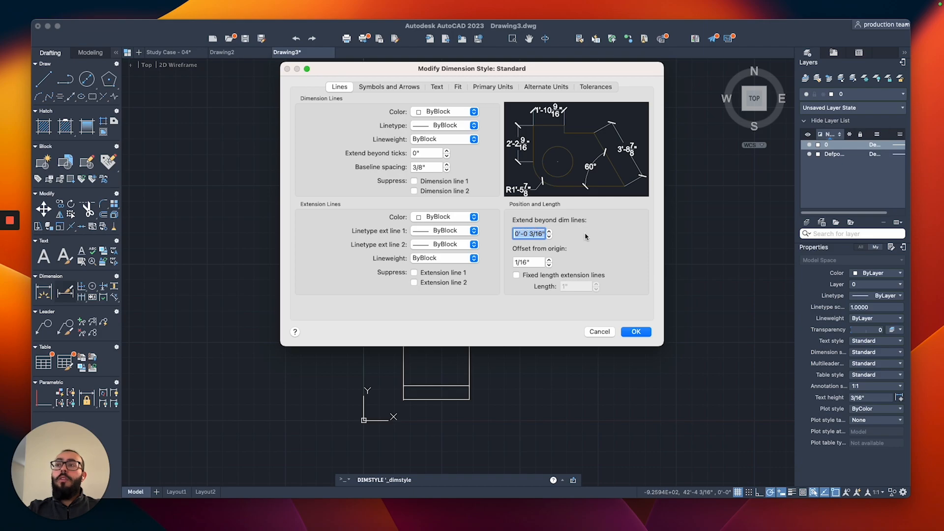
pyautogui.moveTo(539, 132)
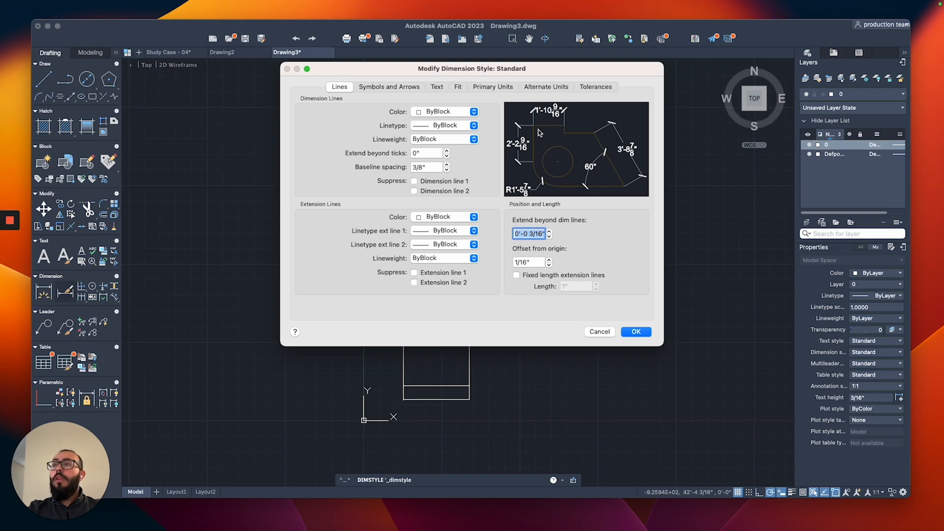
pyautogui.moveTo(548, 130)
pyautogui.write('4')
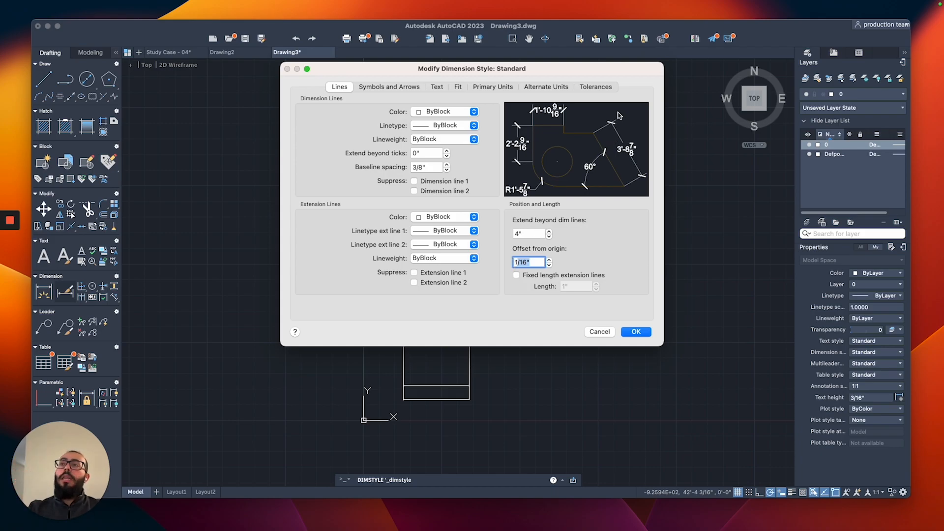
pyautogui.moveTo(555, 255)
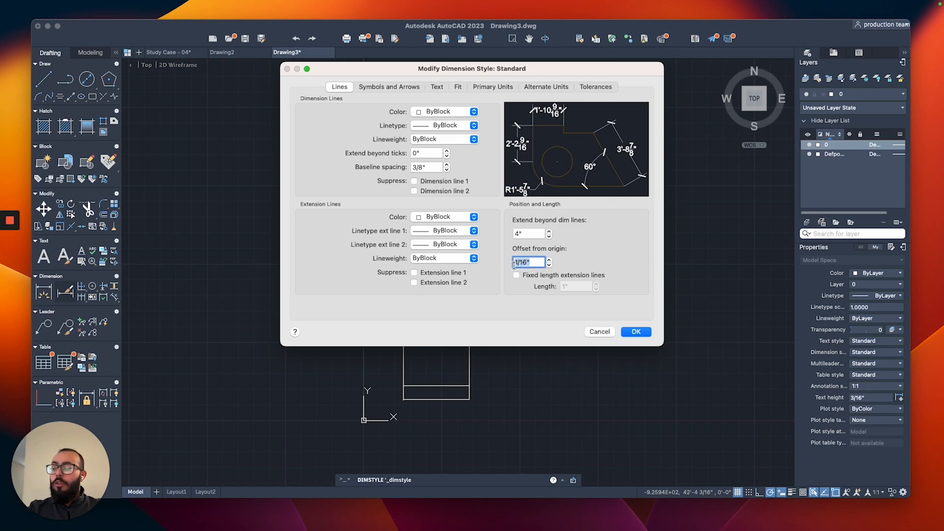
pyautogui.write('4"')
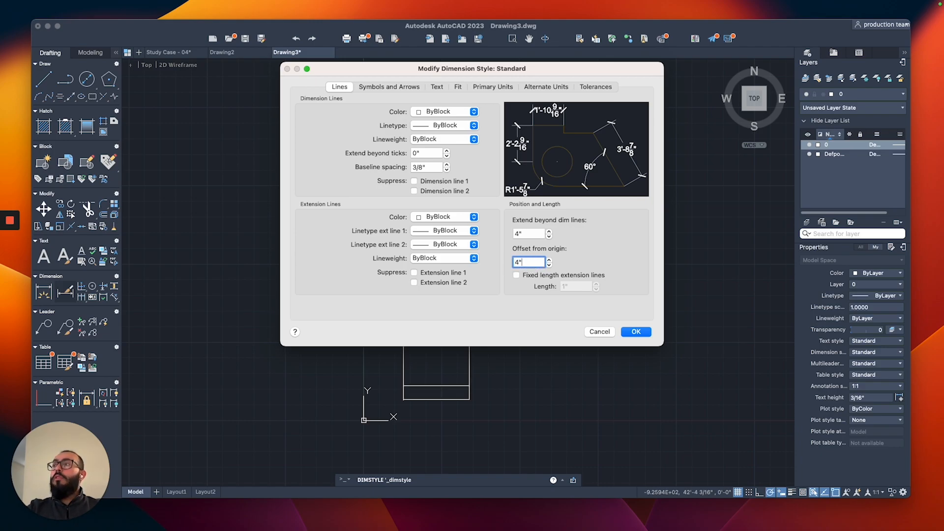
pyautogui.click(436, 87)
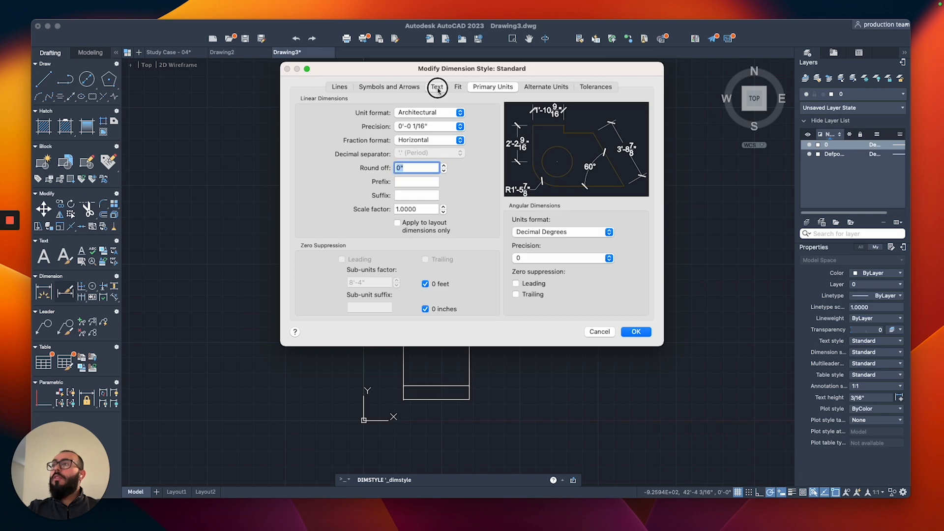
pyautogui.click(390, 86)
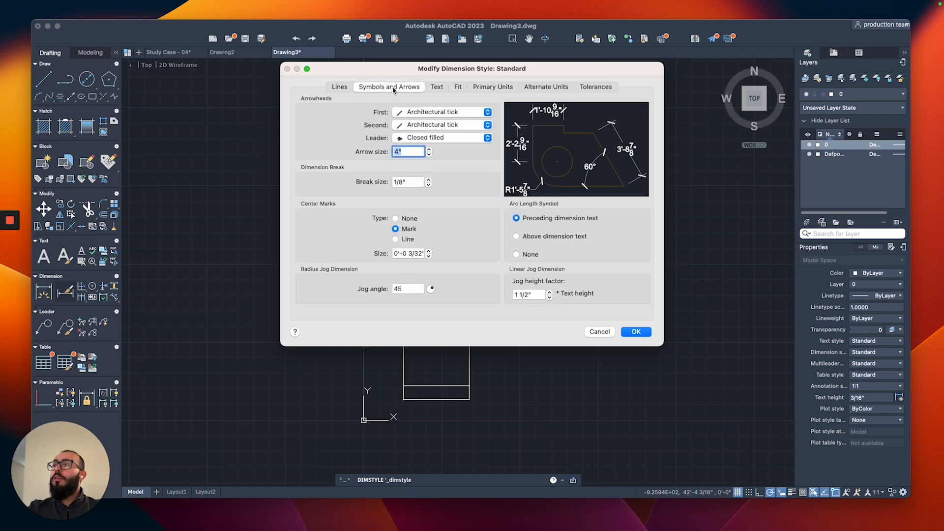
pyautogui.click(339, 87)
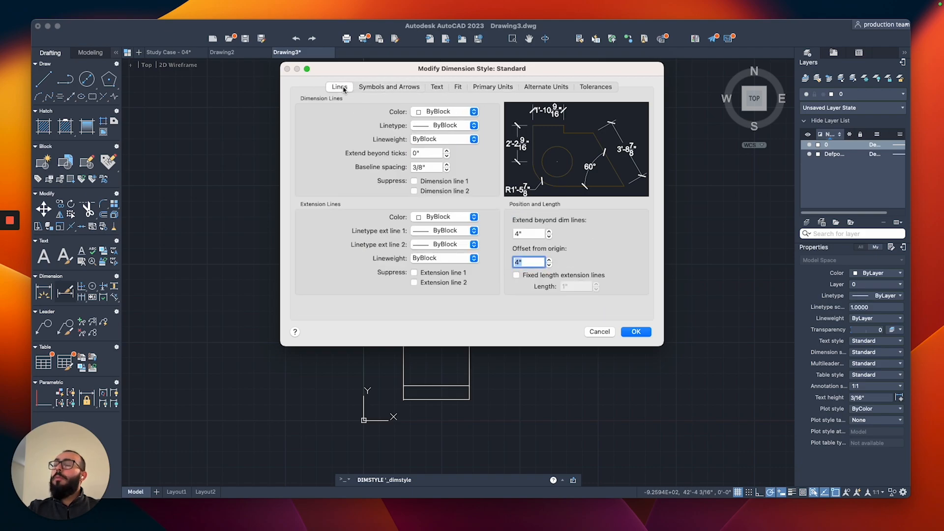
pyautogui.moveTo(600, 247)
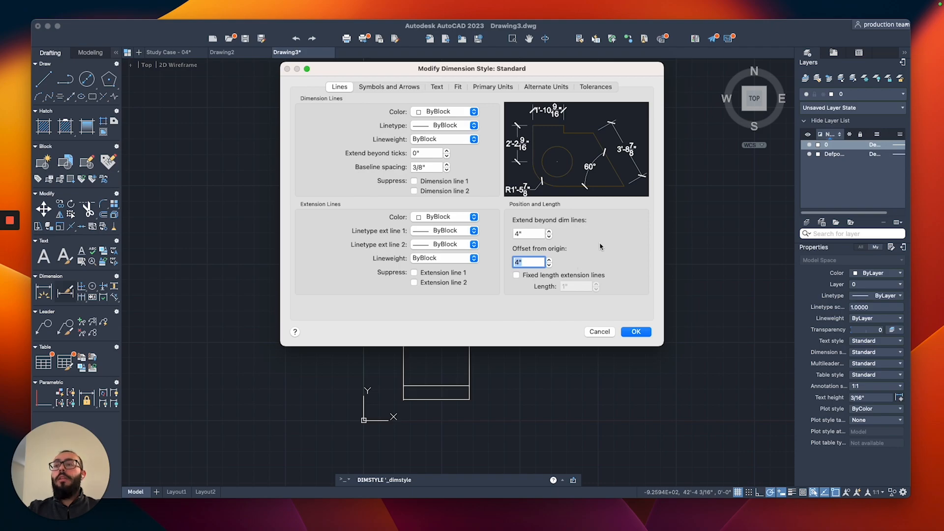
pyautogui.click(636, 331)
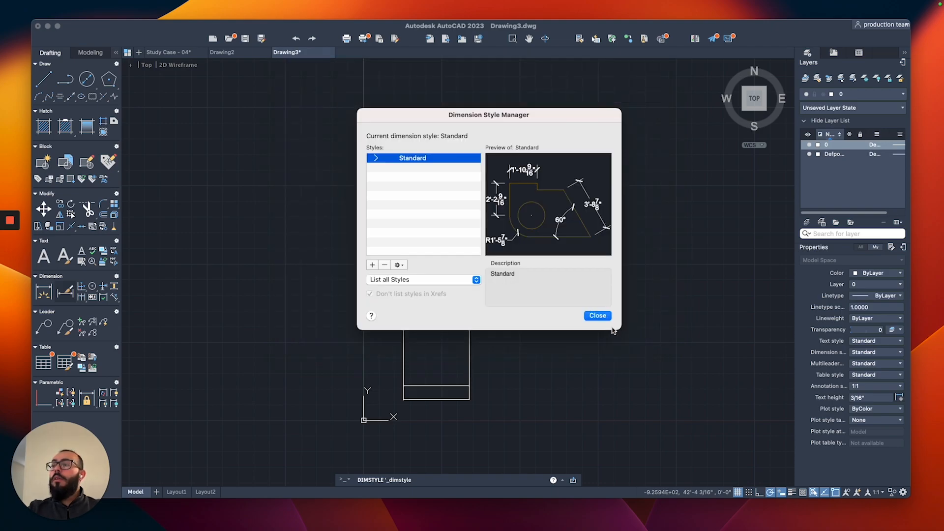
pyautogui.click(597, 315)
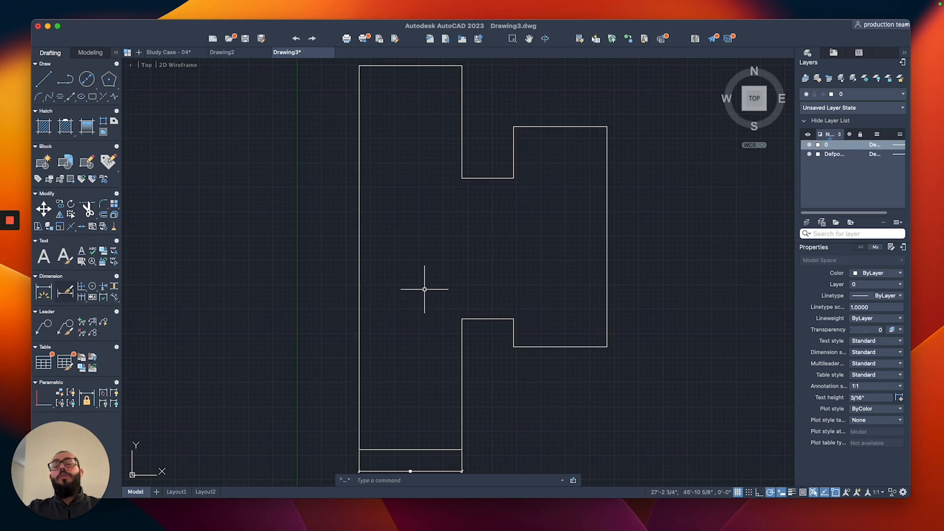
pyautogui.write('dims')
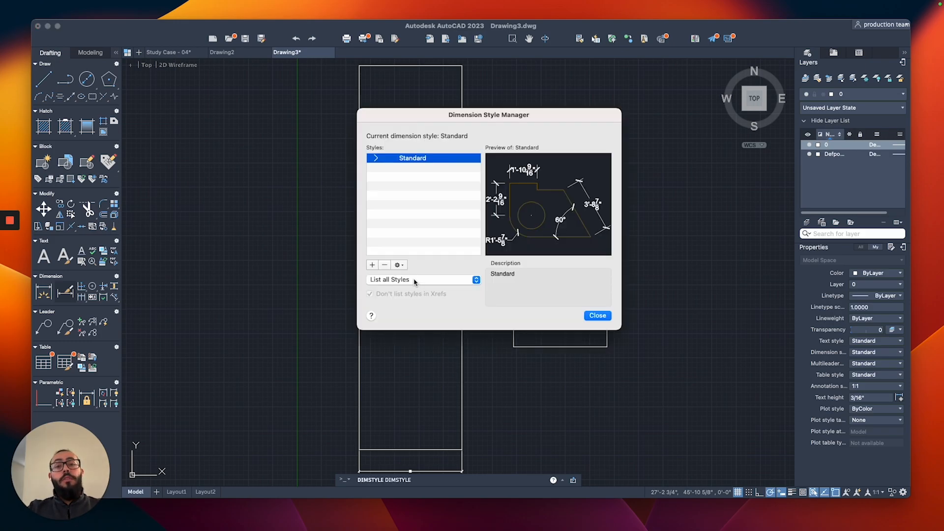
# Create a new dimension style named Large based on Standard and continue to its settings.
pyautogui.click(371, 265)
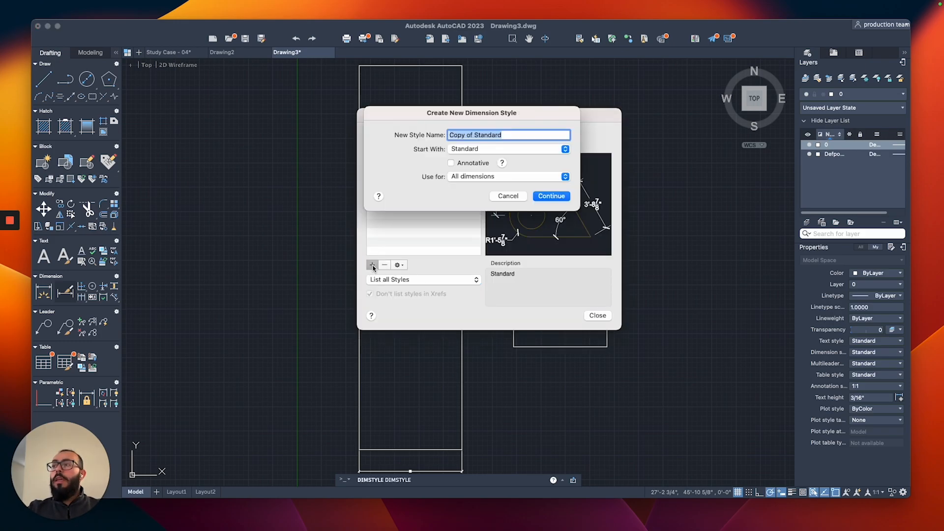
pyautogui.write('Large')
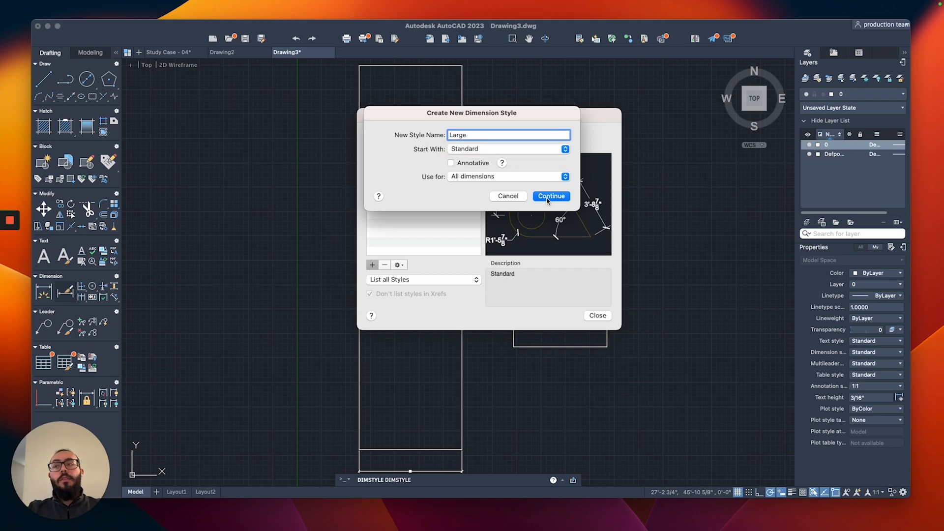
pyautogui.click(551, 195)
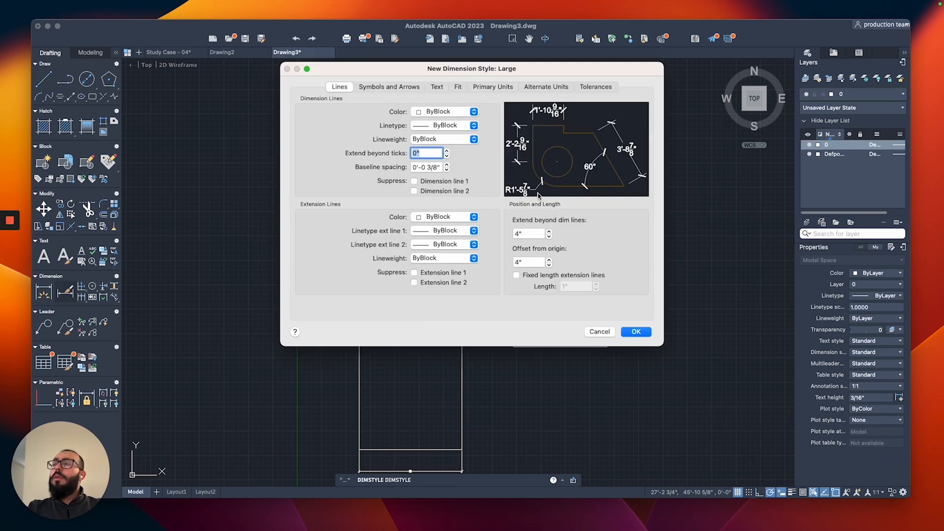
# Give the Large style 8" text height and 8" extension line extend/offset, with arrow size 8".
pyautogui.click(436, 86)
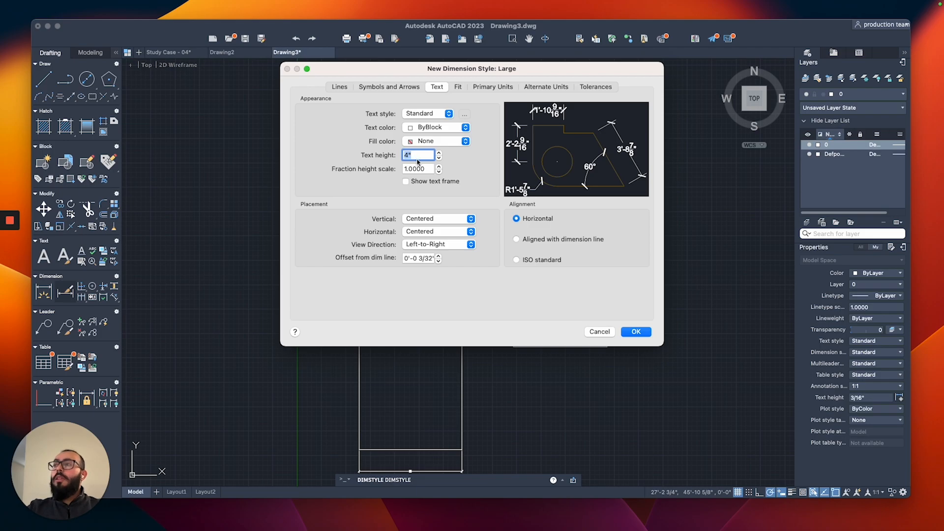
pyautogui.write('8')
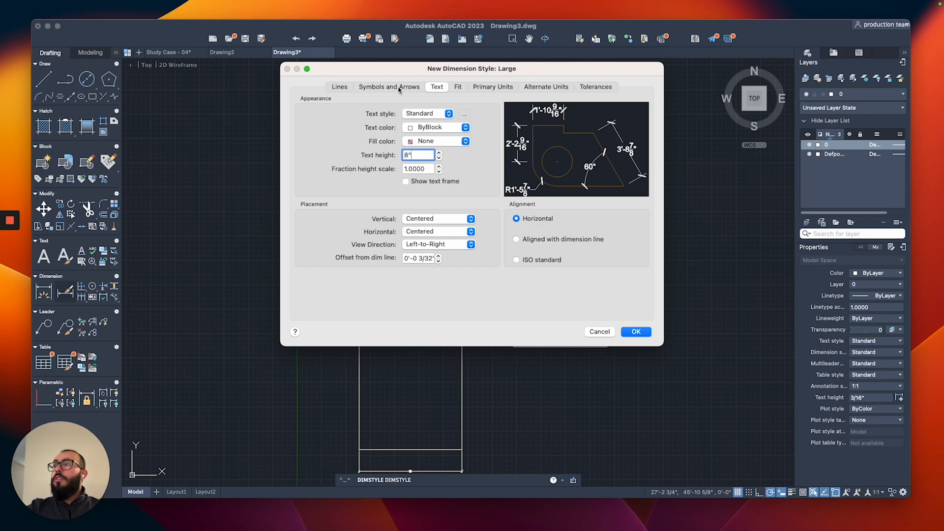
pyautogui.click(389, 86)
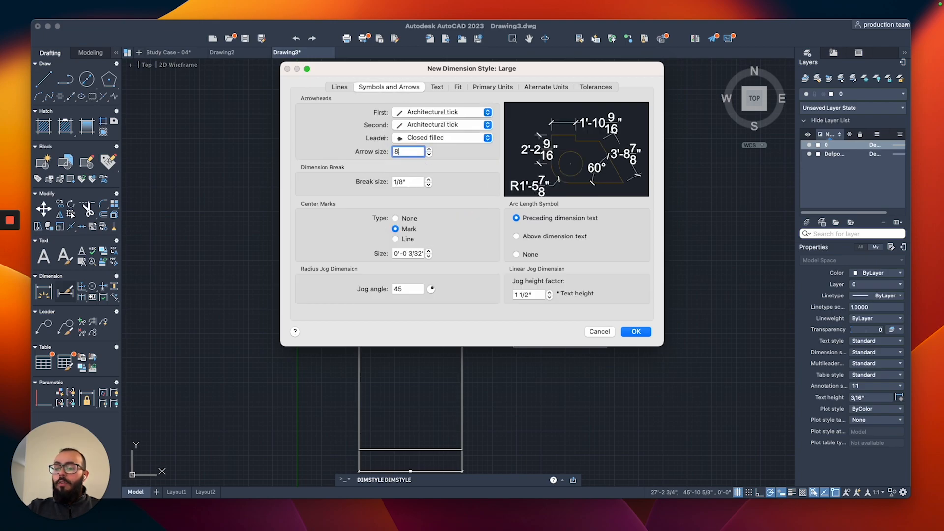
pyautogui.click(339, 87)
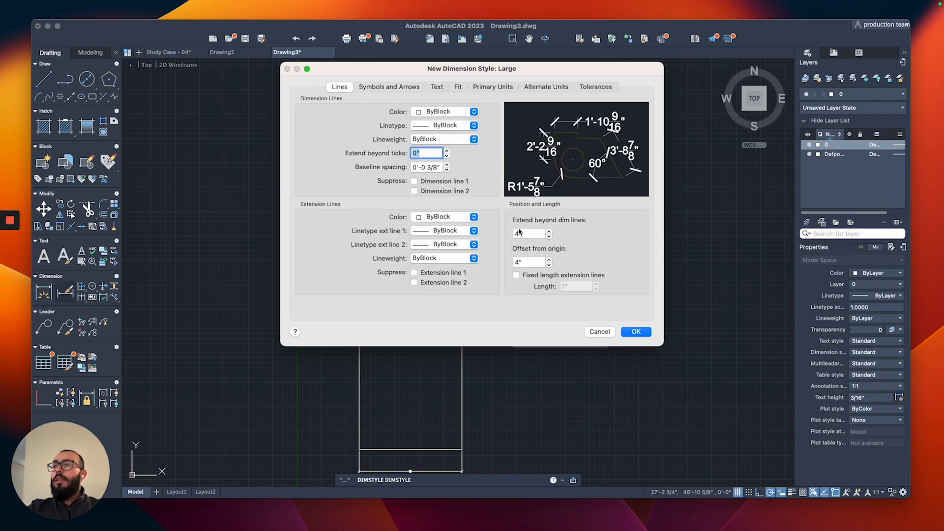
pyautogui.click(527, 234)
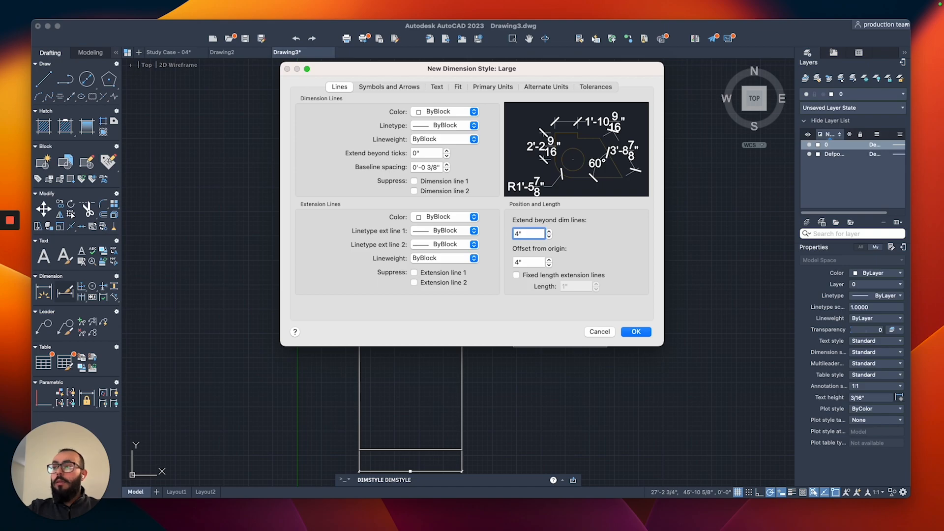
pyautogui.write('8')
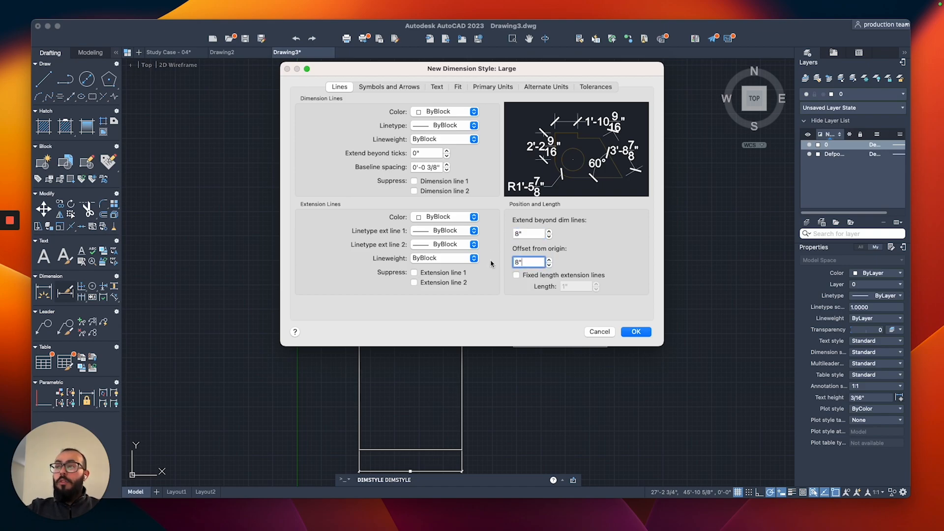
pyautogui.click(390, 87)
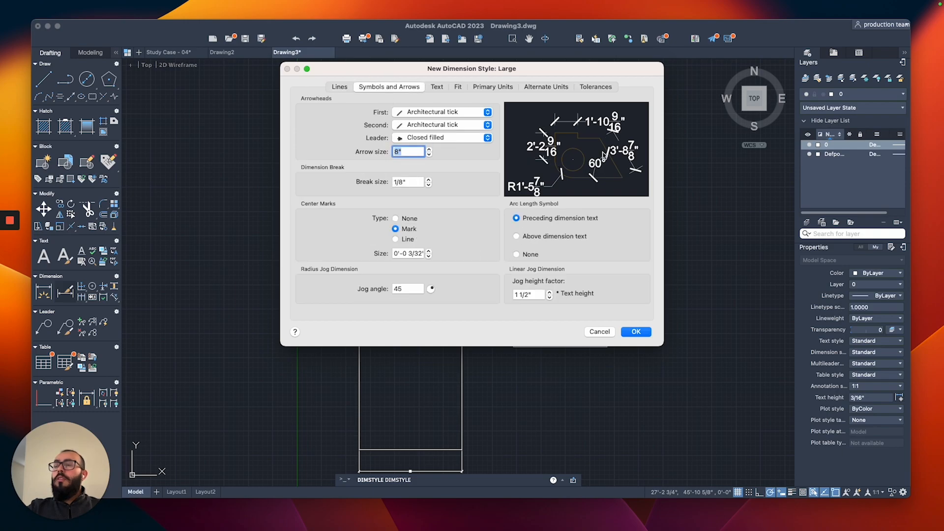
pyautogui.moveTo(536, 187)
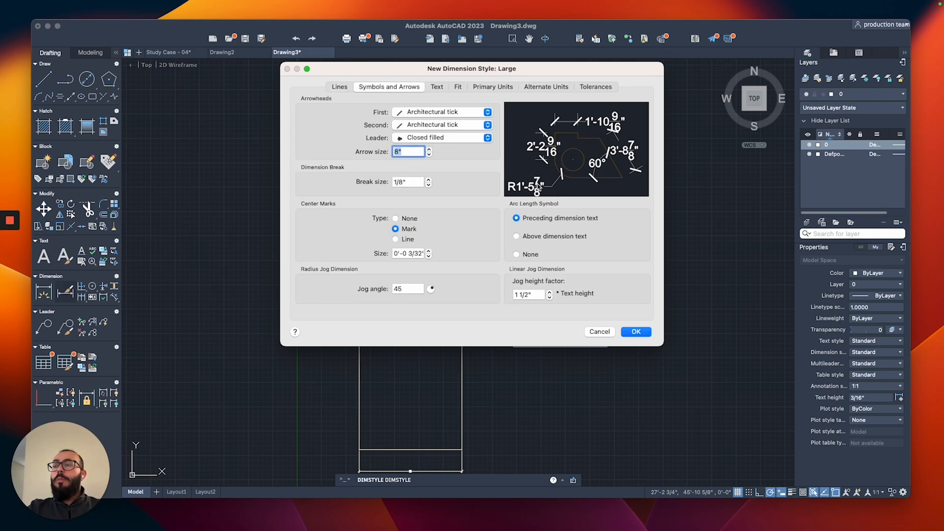
pyautogui.moveTo(538, 130)
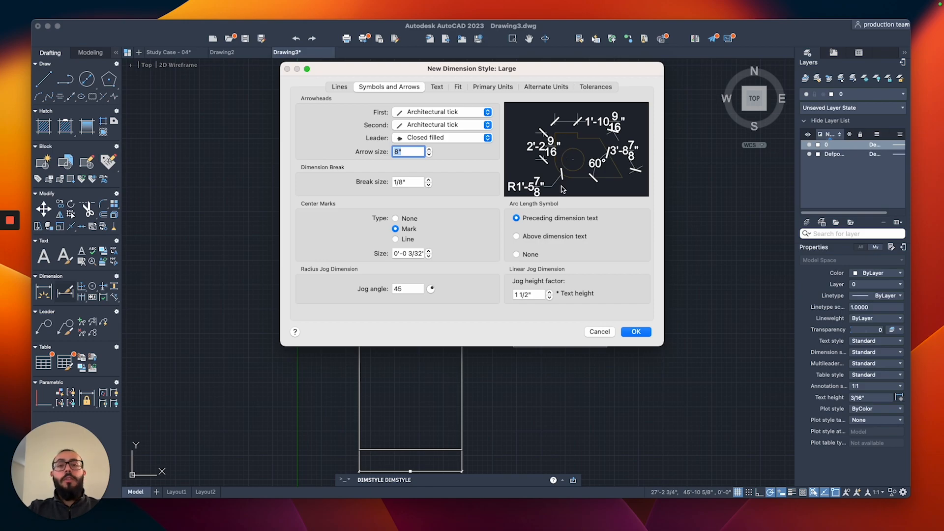
# Save the Large style, make it the current dimension style, and close the manager.
pyautogui.click(635, 331)
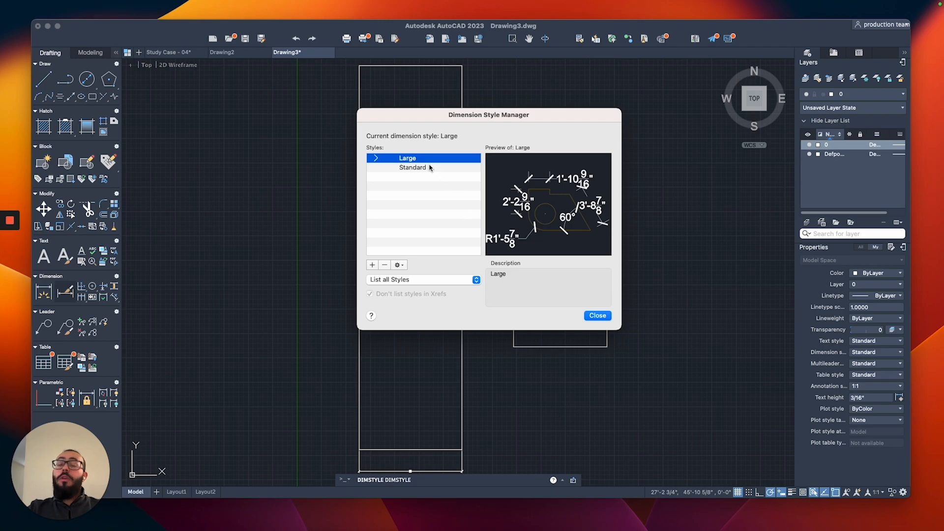
pyautogui.click(413, 161)
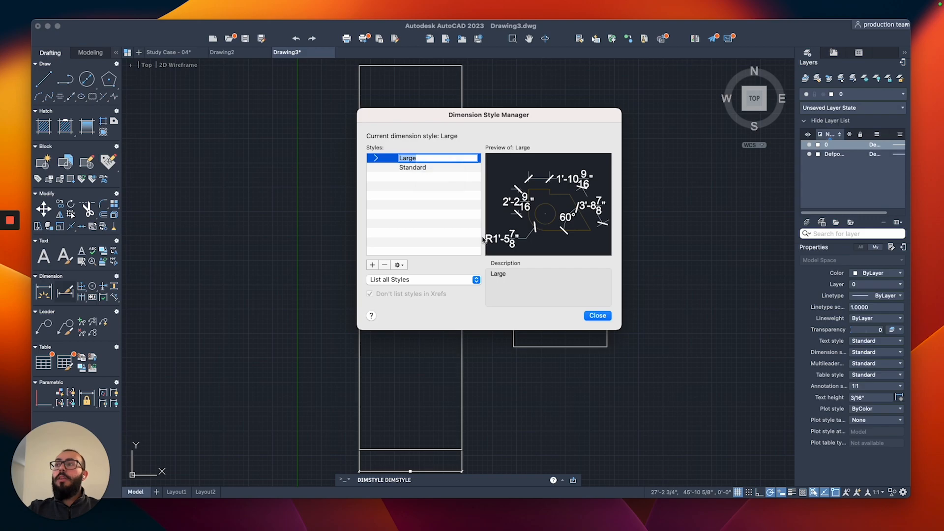
pyautogui.click(596, 316)
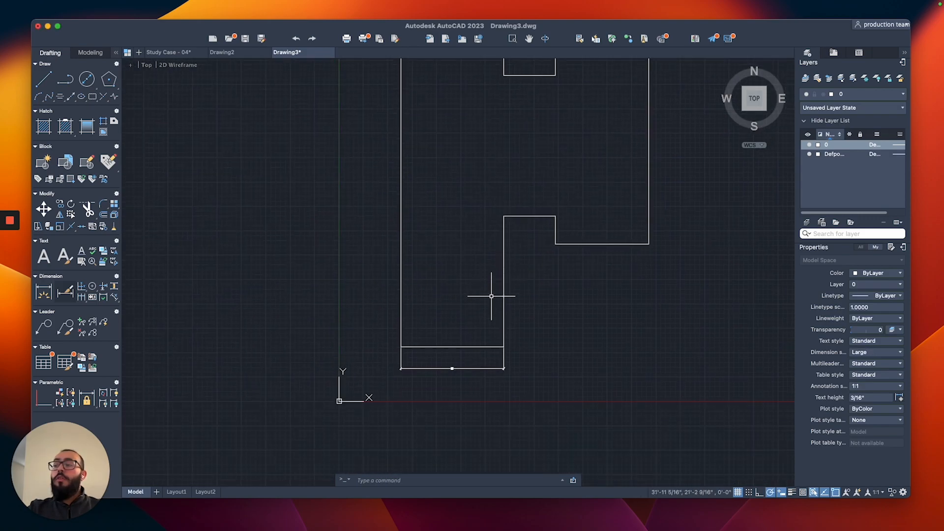
pyautogui.moveTo(458, 319)
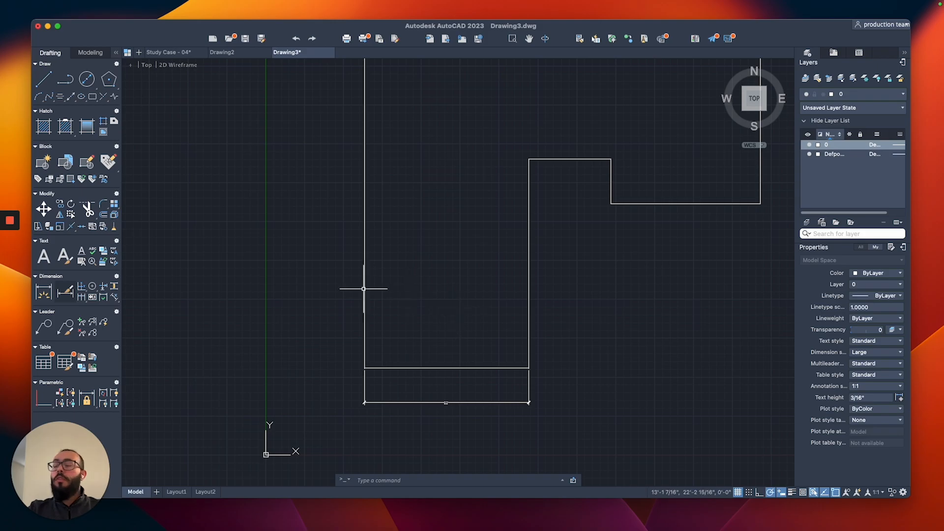
pyautogui.moveTo(128, 284)
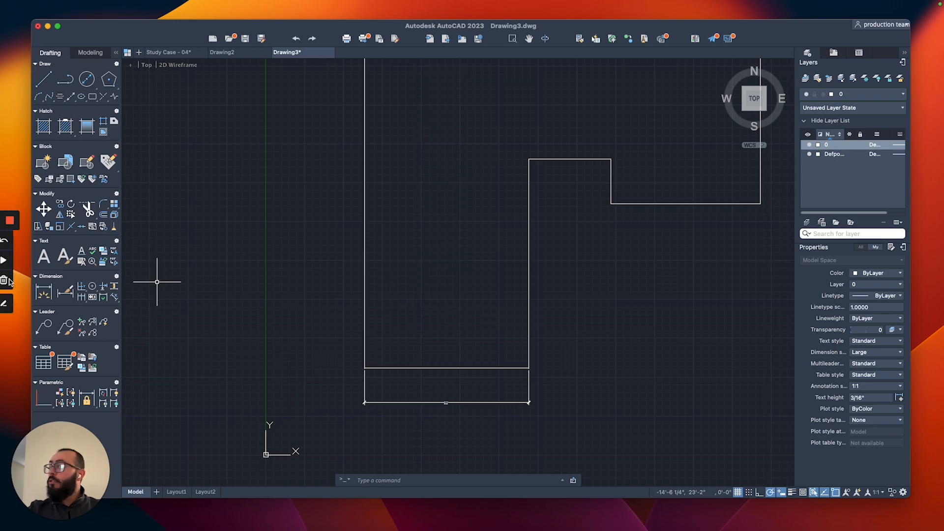
# Start a new linear dimension from the Dimension flyout using the Large style.
pyautogui.click(81, 286)
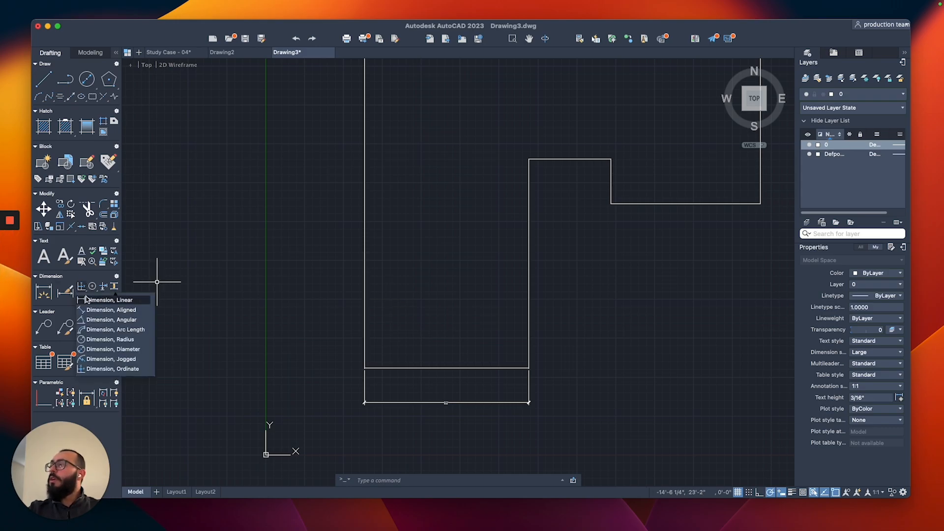
pyautogui.click(110, 300)
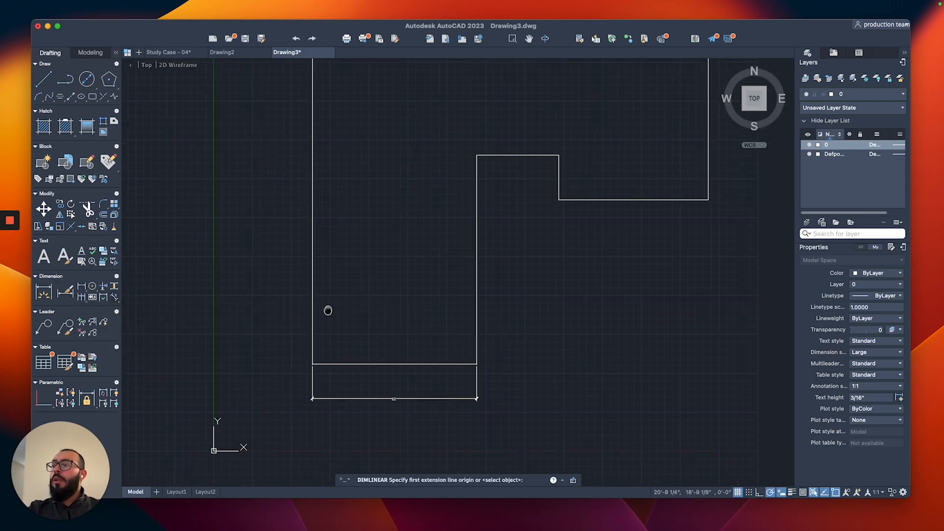